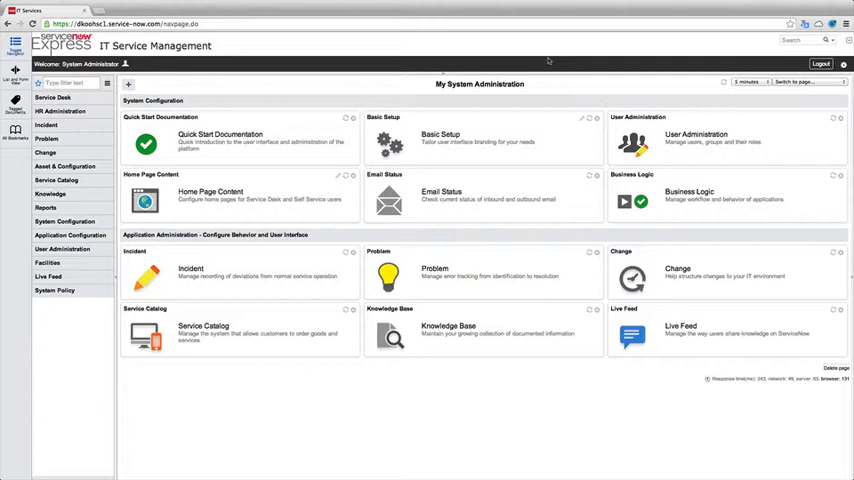
# Filter the navigator for 'assignment rules' and open the Assignment Rules list.
pyautogui.click(68, 82)
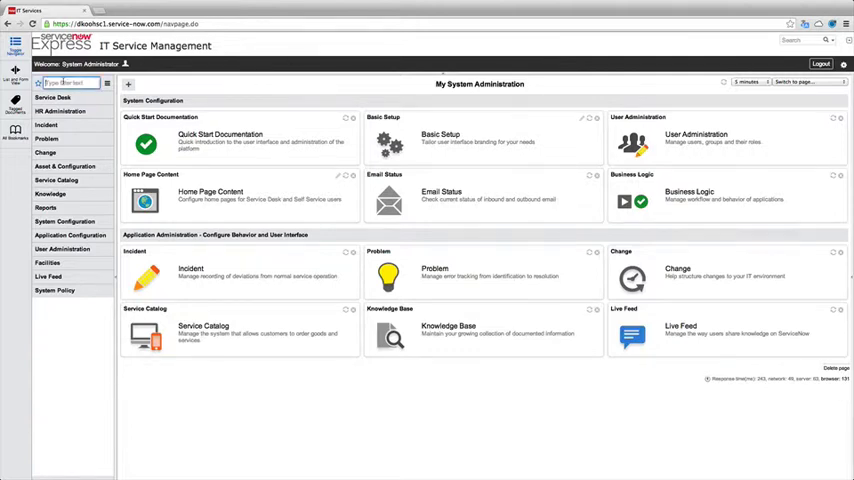
pyautogui.write('assign')
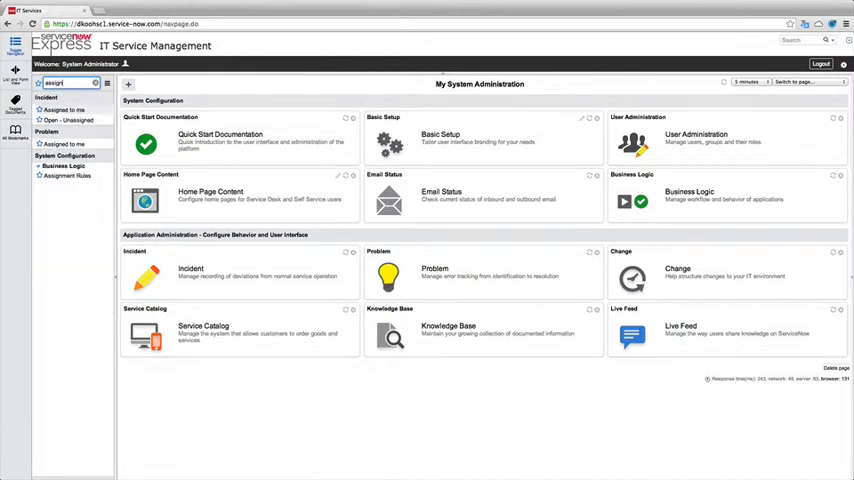
pyautogui.write('assignment rules')
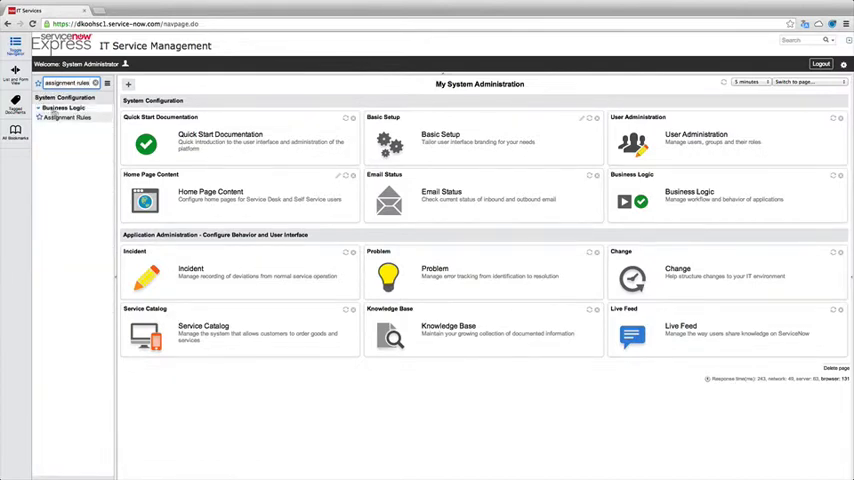
pyautogui.click(66, 117)
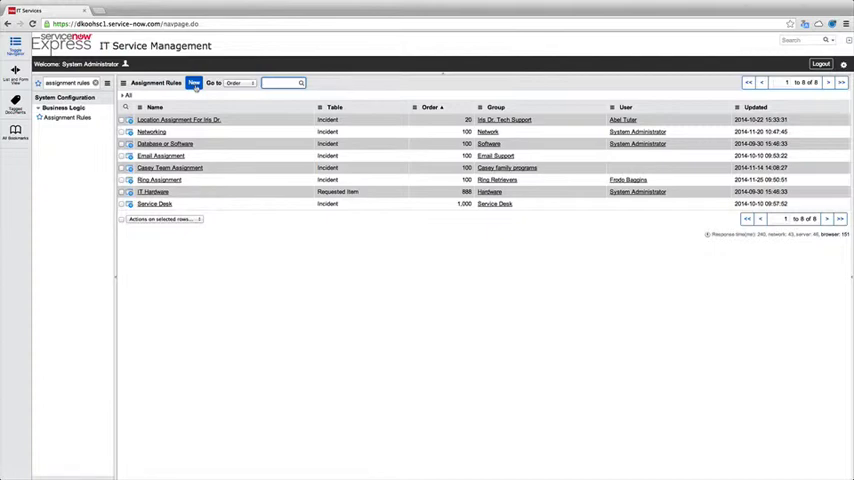
# Create a new assignment rule named 'Software Incidents' and view the Table options.
pyautogui.click(194, 83)
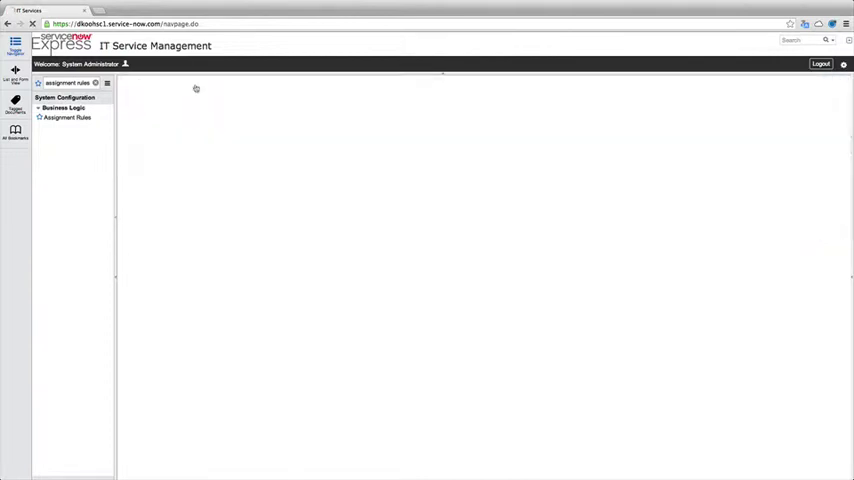
pyautogui.click(67, 117)
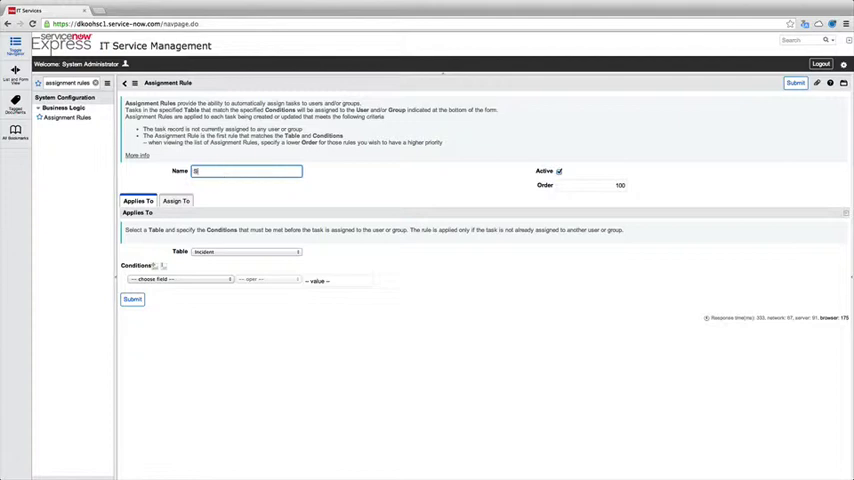
pyautogui.write('Software Incidents')
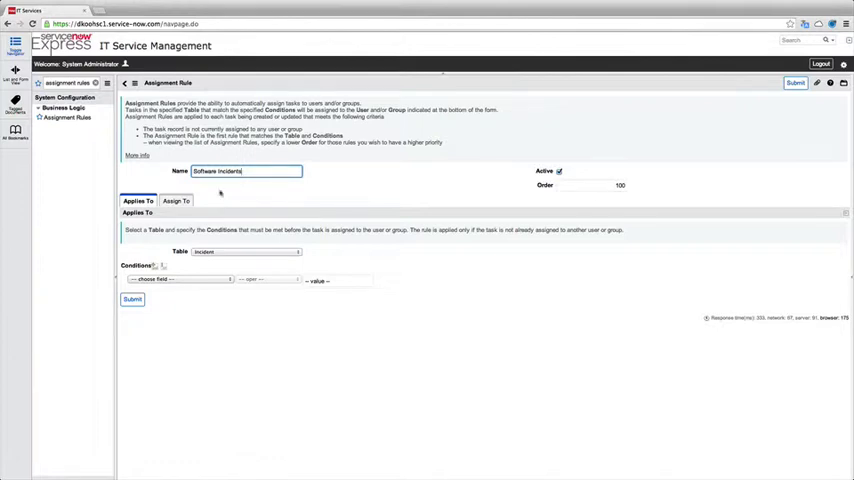
pyautogui.click(245, 251)
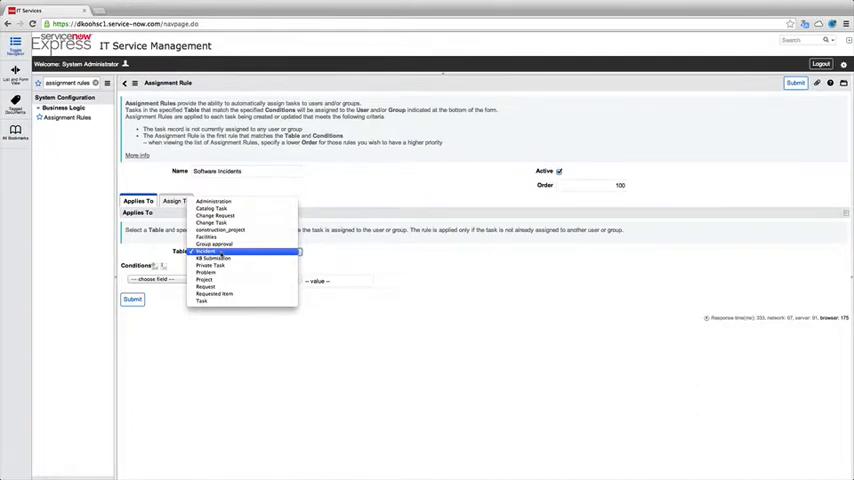
# Keep Incident as the table and add the condition Category is Software.
pyautogui.click(205, 251)
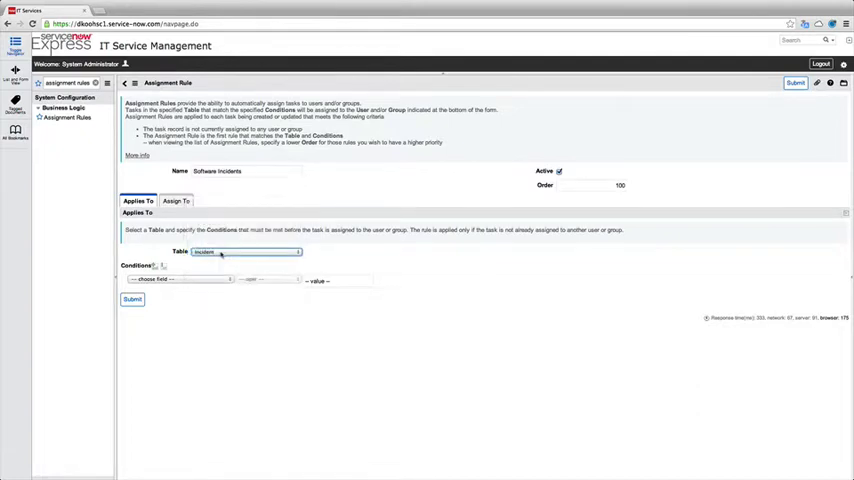
pyautogui.click(178, 279)
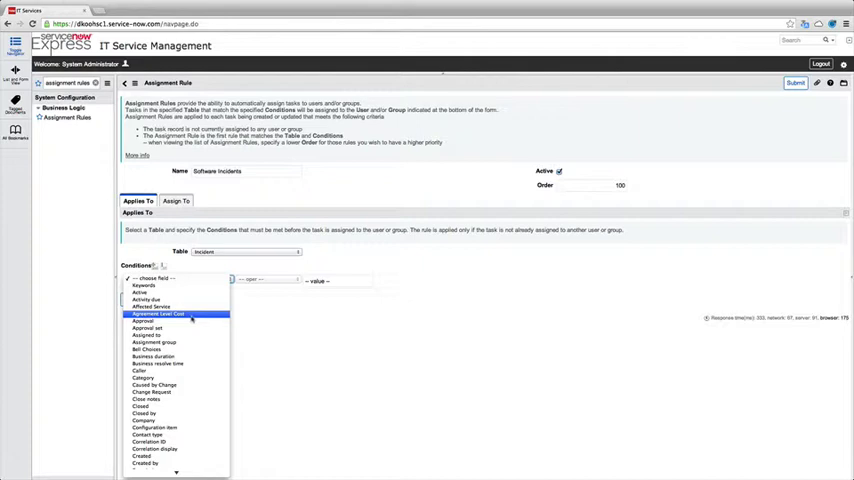
pyautogui.moveTo(144, 377)
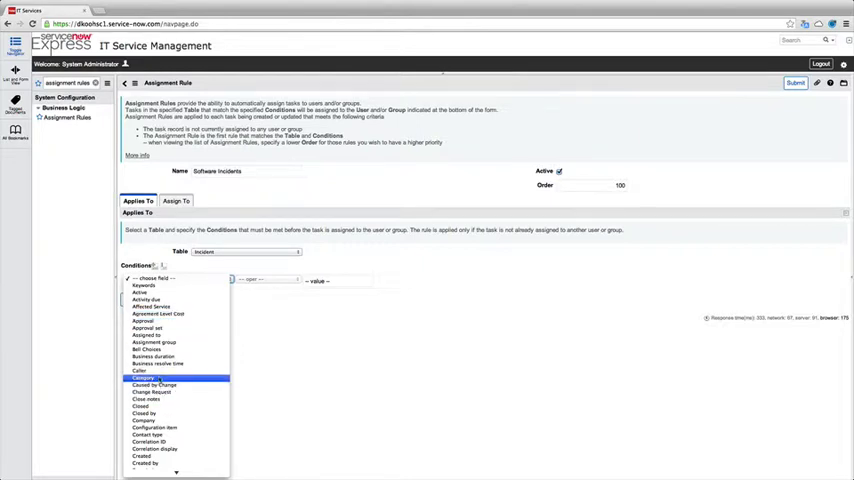
pyautogui.click(143, 377)
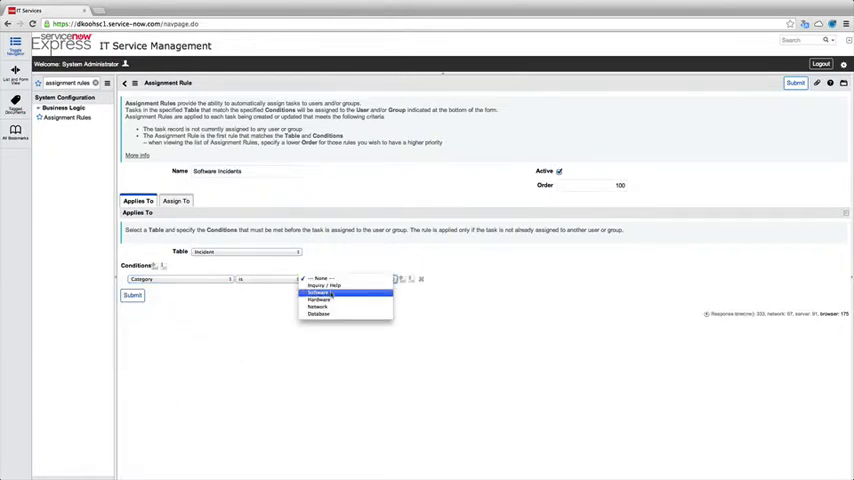
pyautogui.click(318, 291)
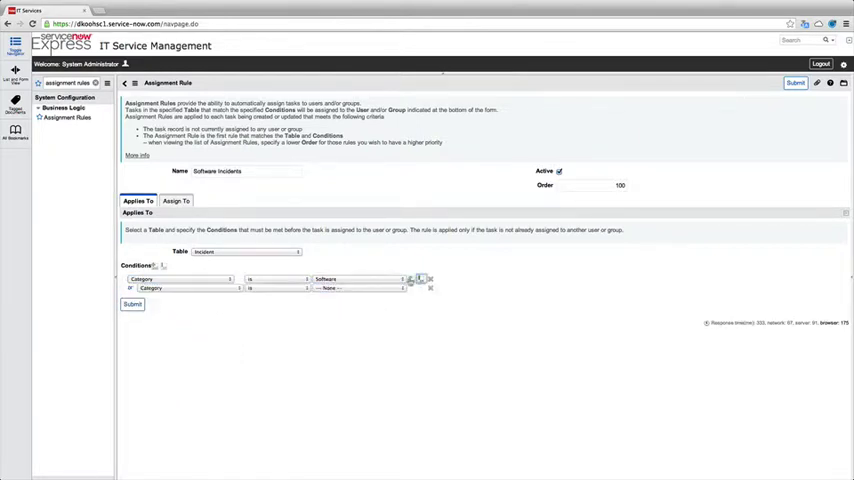
# Add the OR condition Configuration item.Class is Software.
pyautogui.click(185, 279)
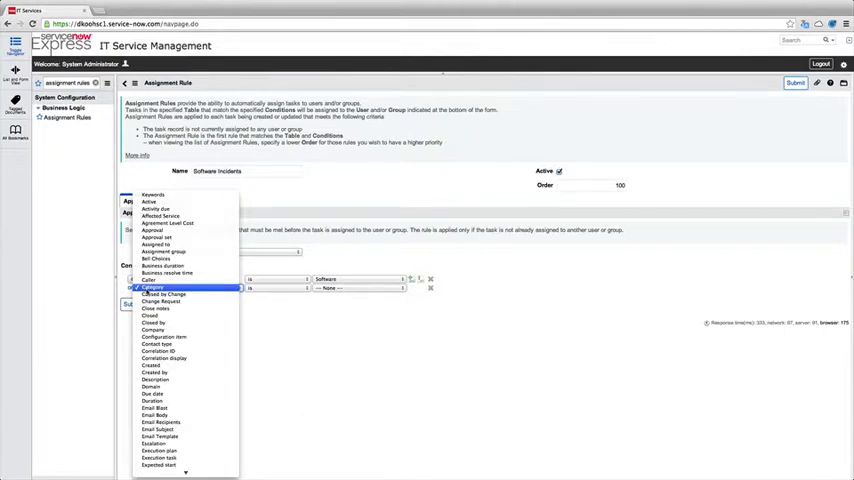
pyautogui.moveTo(163, 294)
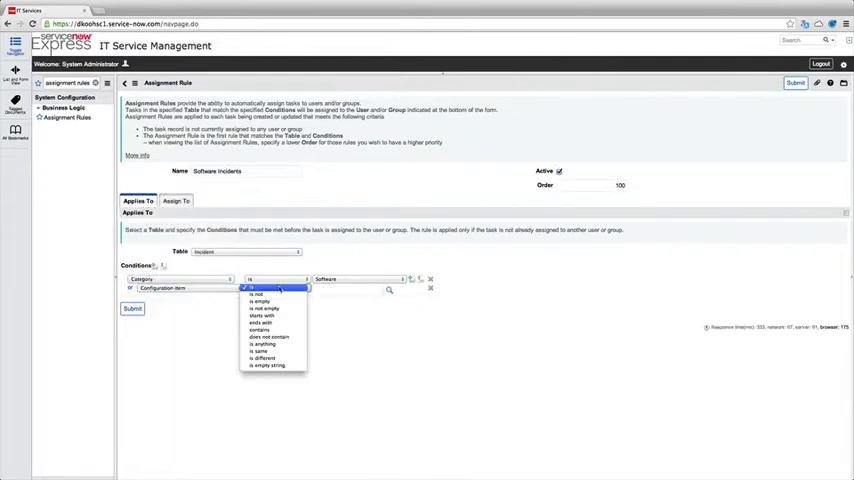
pyautogui.click(160, 288)
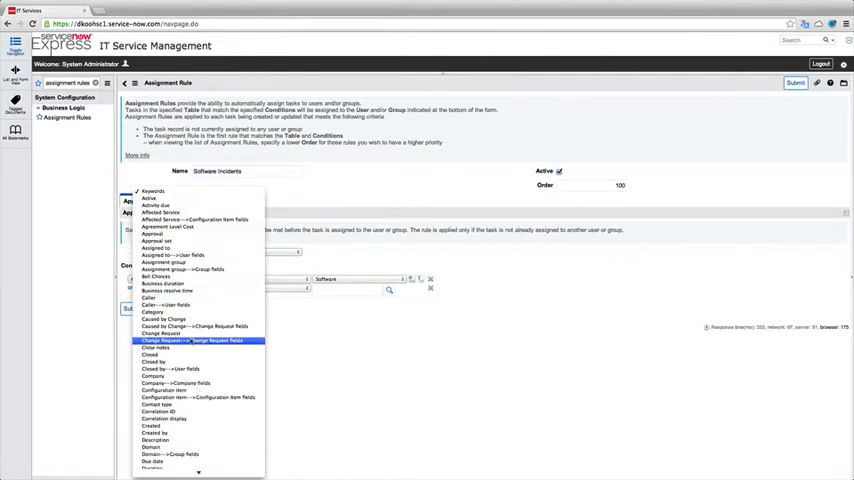
pyautogui.click(198, 288)
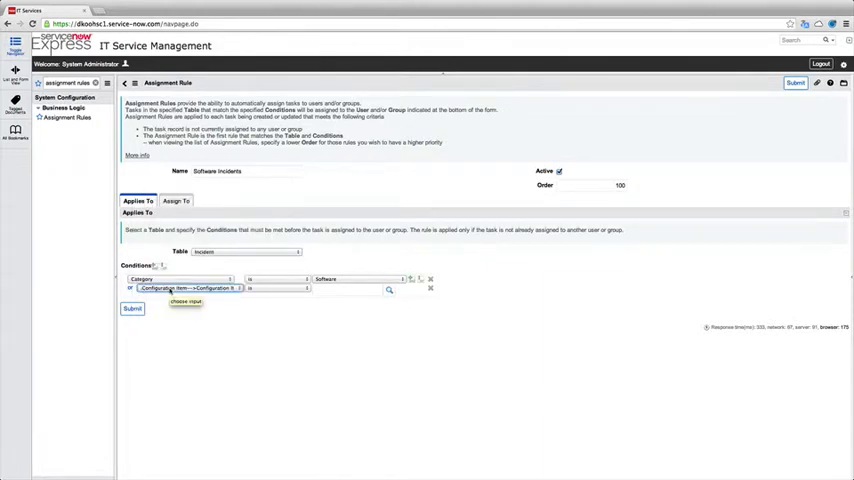
pyautogui.click(188, 288)
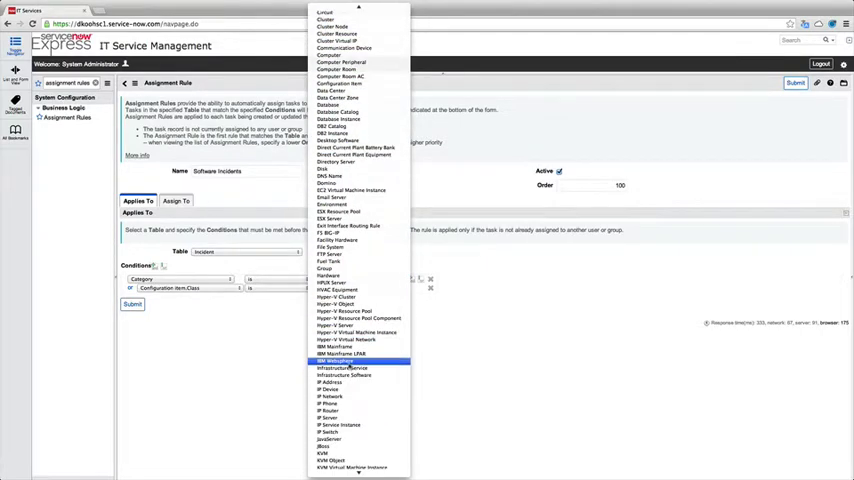
pyautogui.scroll(-3)
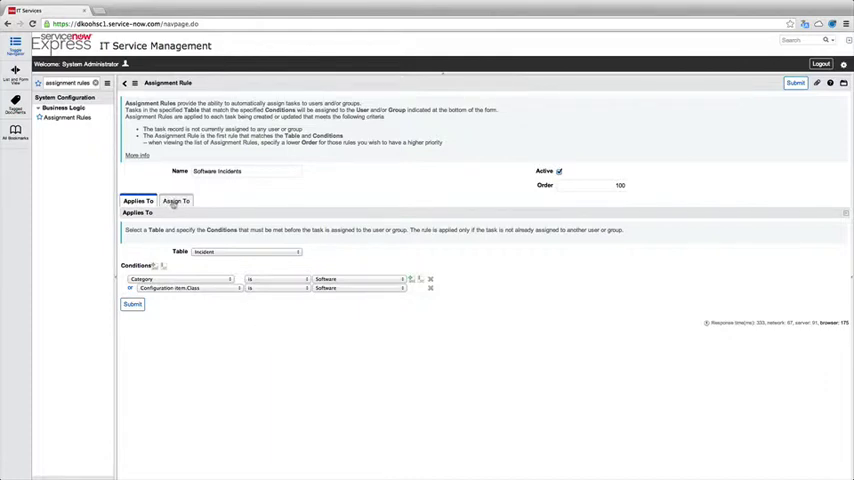
# Assign the rule to the IT - Information Technology group and set its order to 40.
pyautogui.click(174, 201)
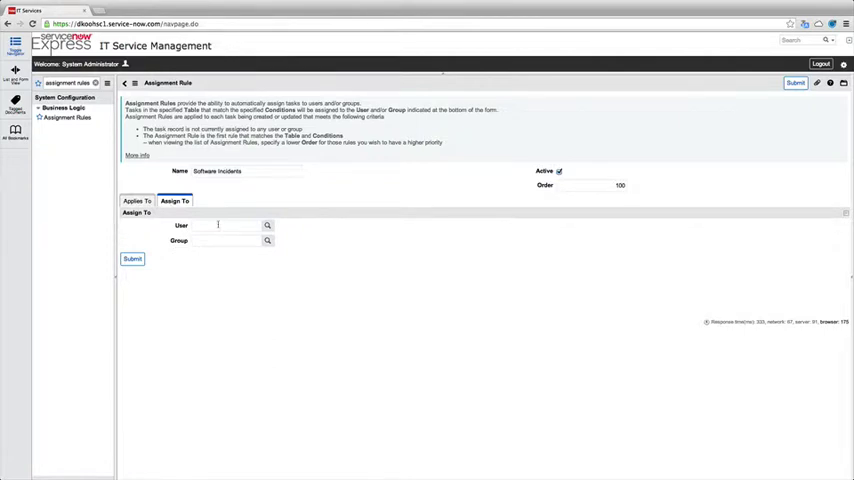
pyautogui.click(225, 225)
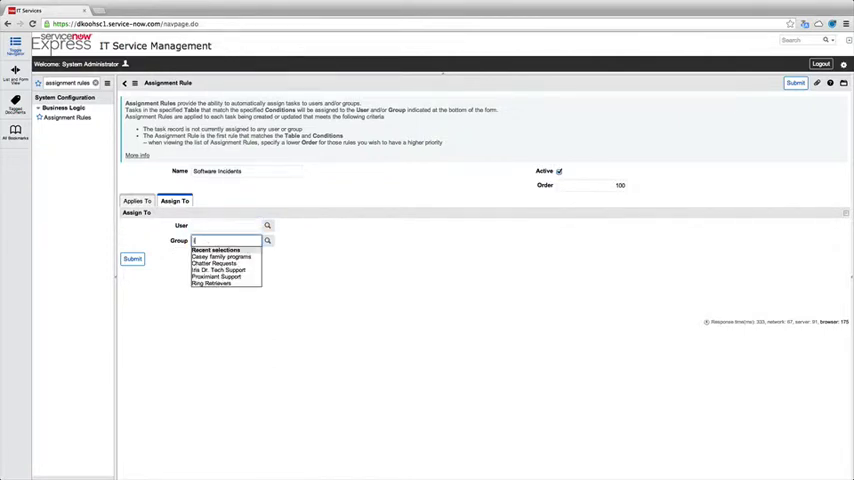
pyautogui.write('it')
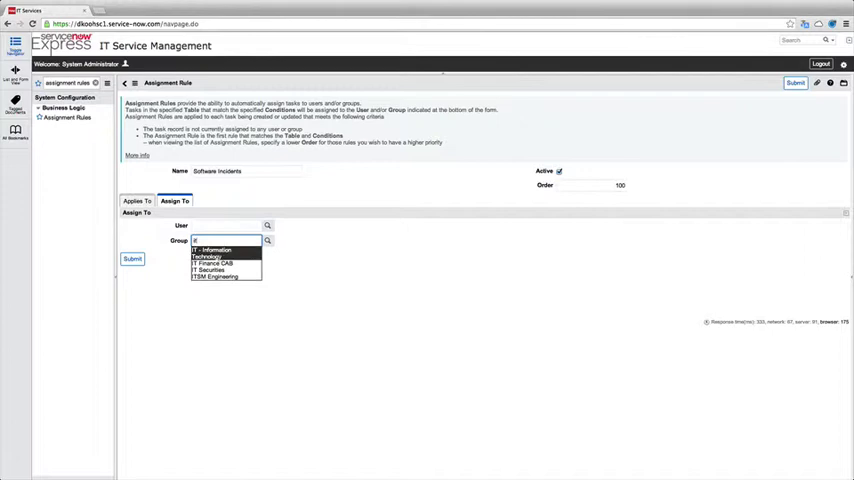
pyautogui.click(225, 225)
pyautogui.write('ITIL User')
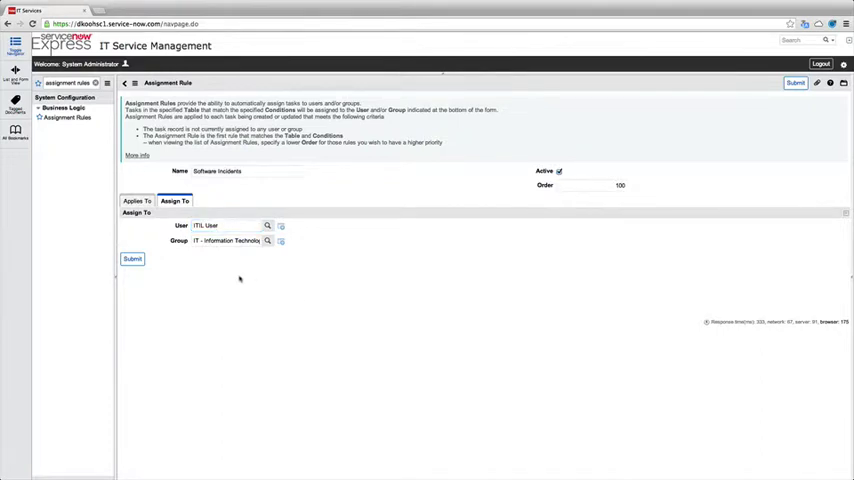
pyautogui.click(590, 185)
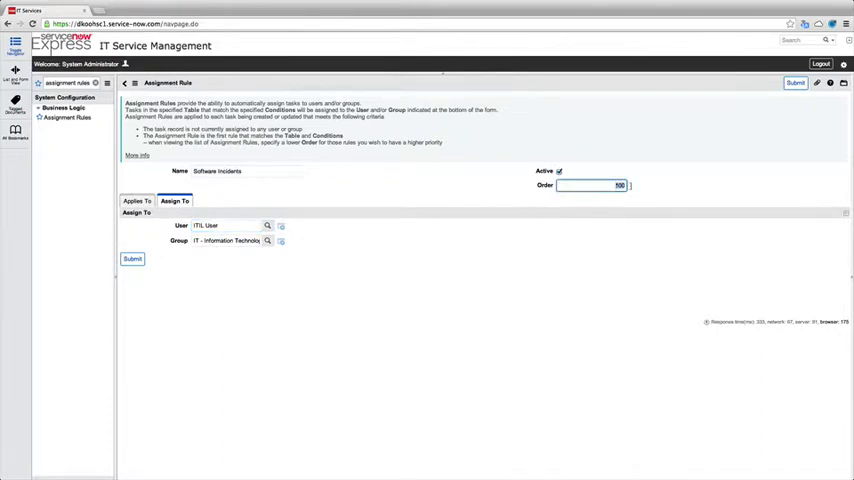
pyautogui.write('40')
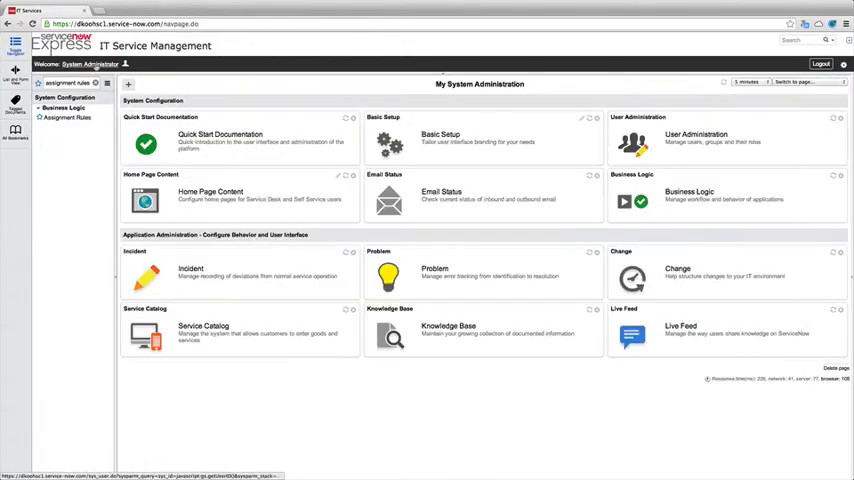
# Clear the navigator filter and start a new incident from the Incident module.
pyautogui.click(15, 82)
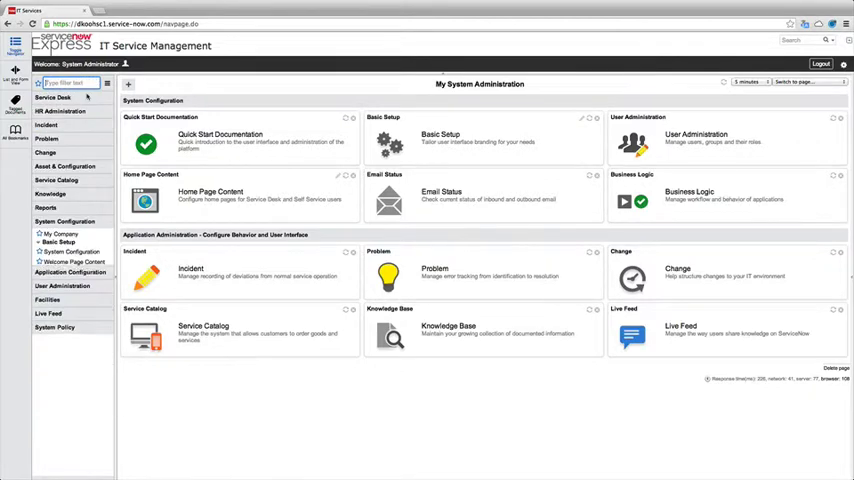
pyautogui.click(46, 124)
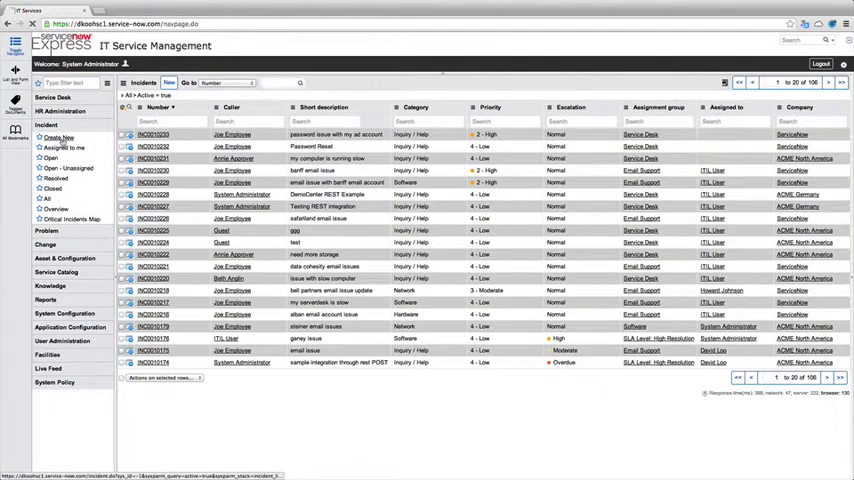
pyautogui.click(58, 137)
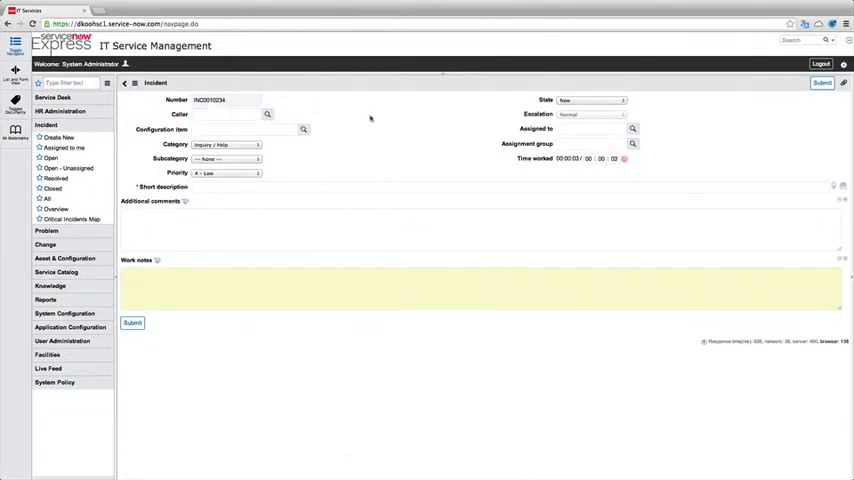
# Set the incident category to None and configuration item to Abacast Client.
pyautogui.click(225, 144)
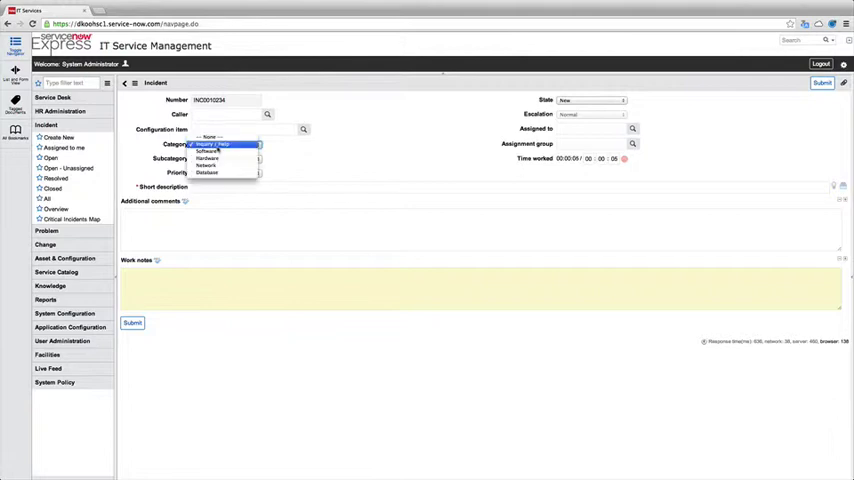
pyautogui.click(210, 137)
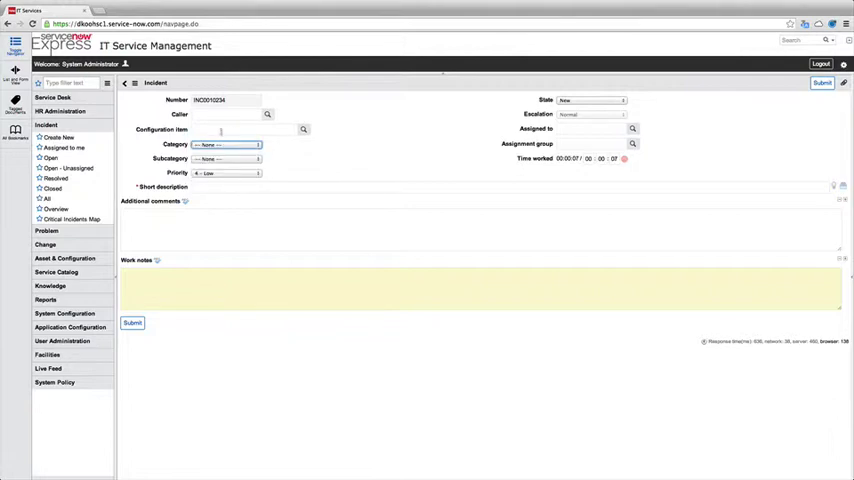
pyautogui.click(243, 129)
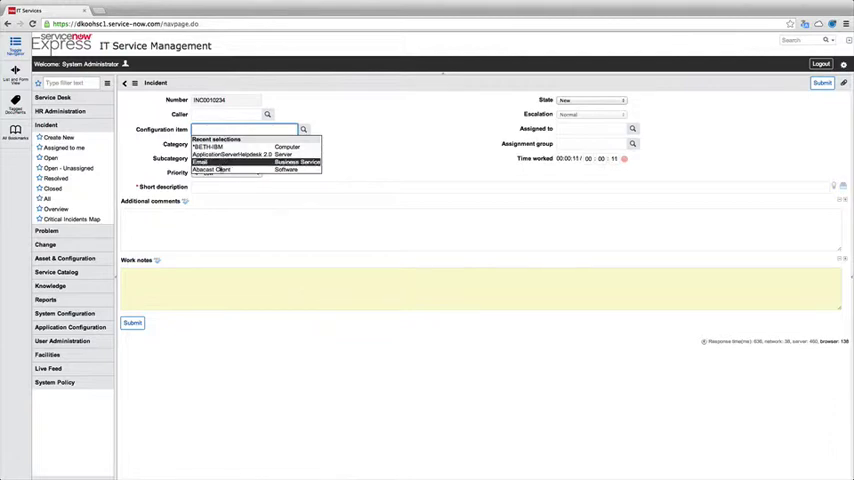
pyautogui.click(210, 169)
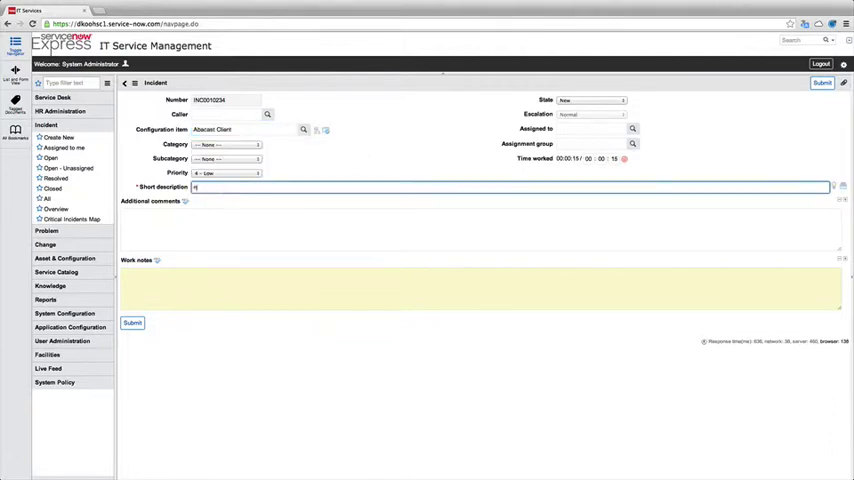
# Enter the short description 'need update help for version' and bring up the form's save options.
pyautogui.write('need software u')
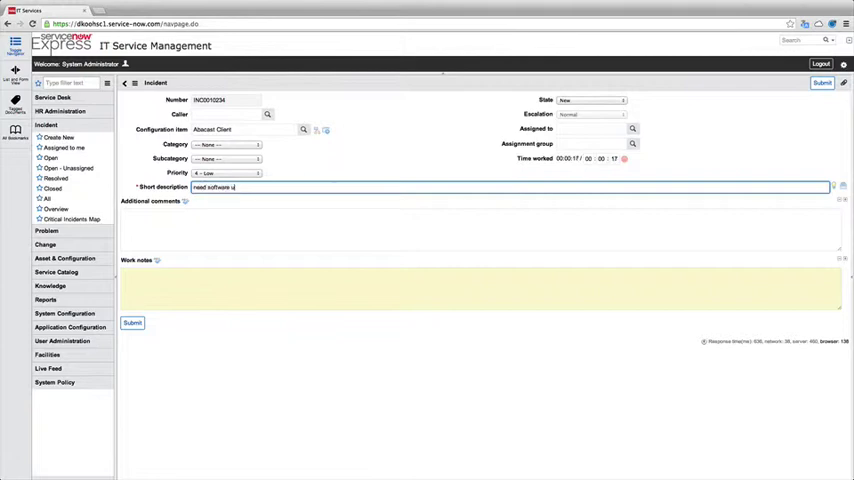
pyautogui.write('update')
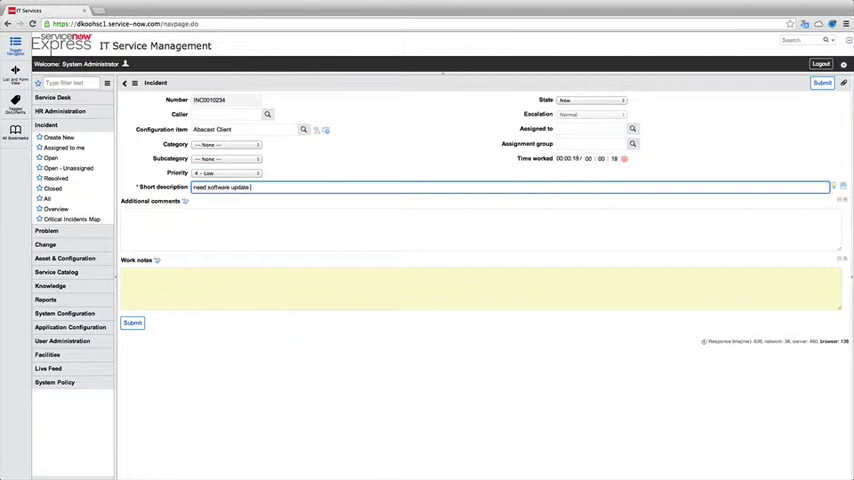
pyautogui.write('help')
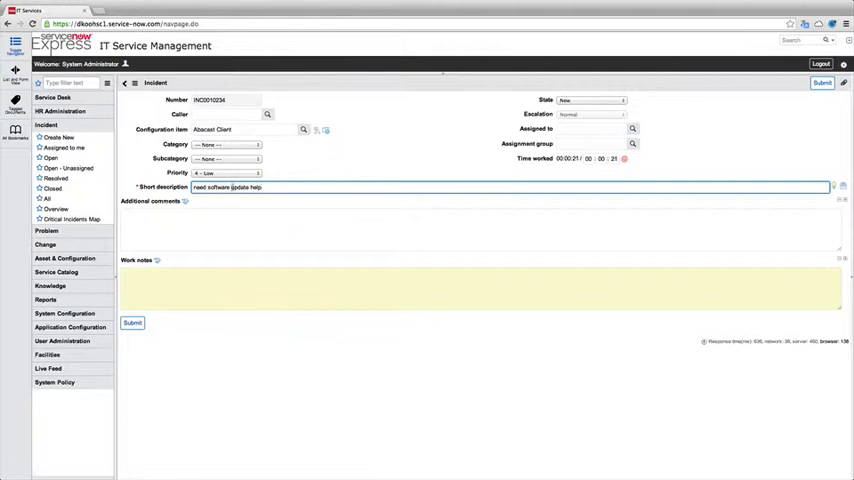
pyautogui.doubleClick(212, 187)
pyautogui.write(' for version')
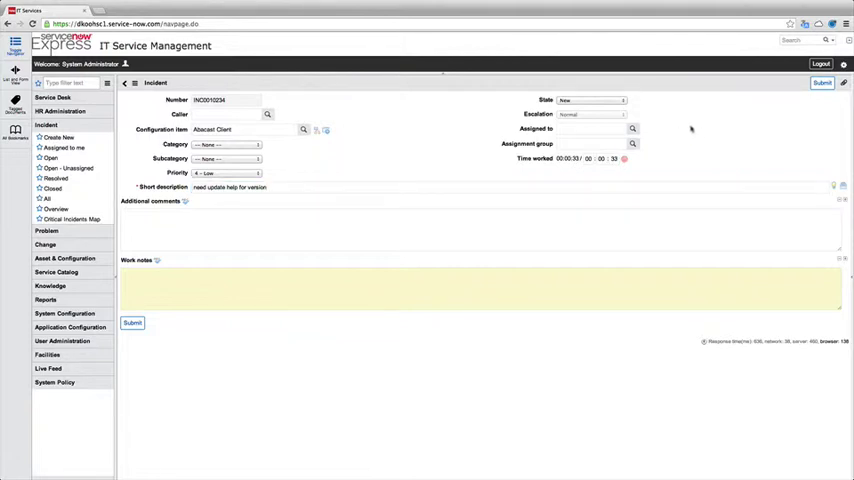
pyautogui.rightClick(440, 90)
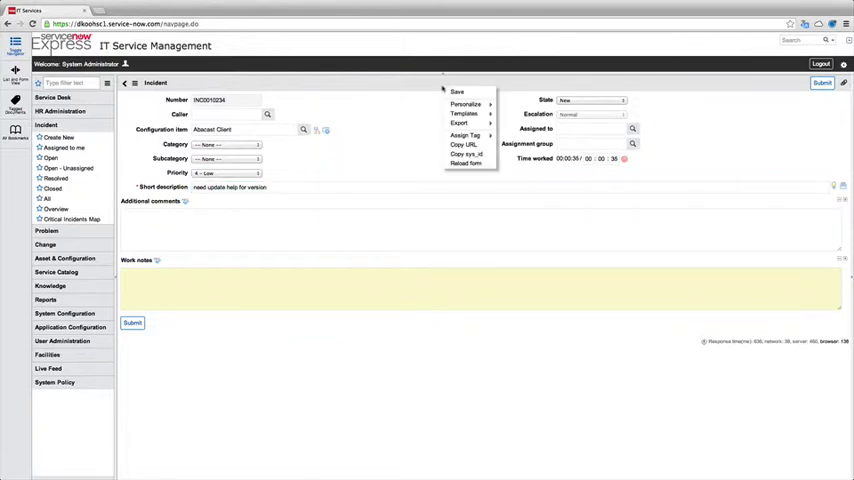